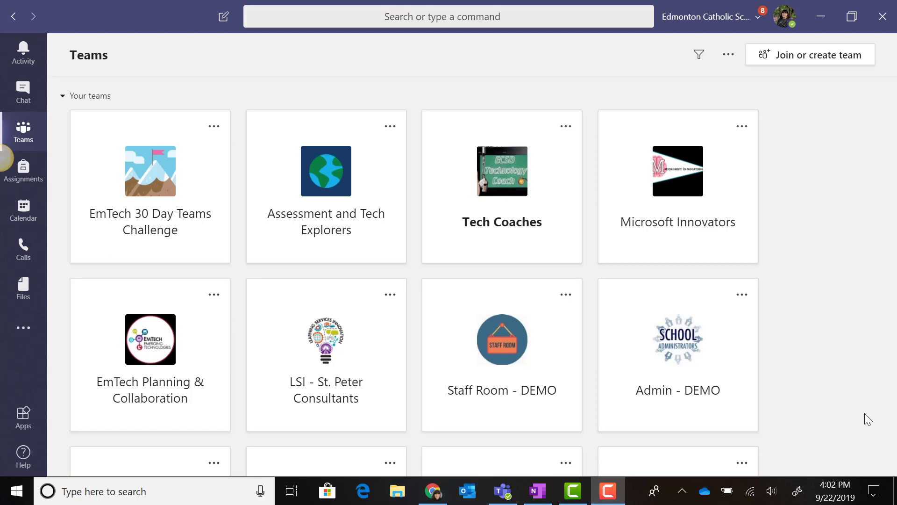
mouse_move(483, 493)
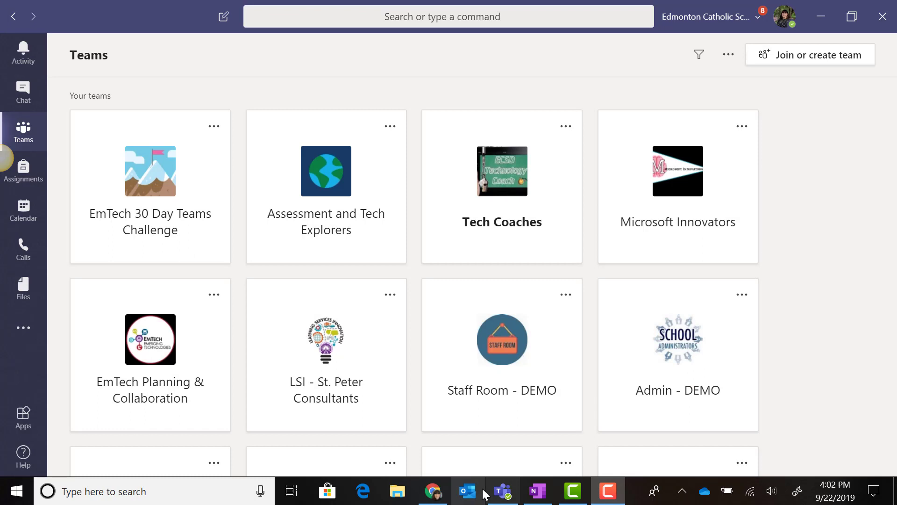
mouse_move(501, 491)
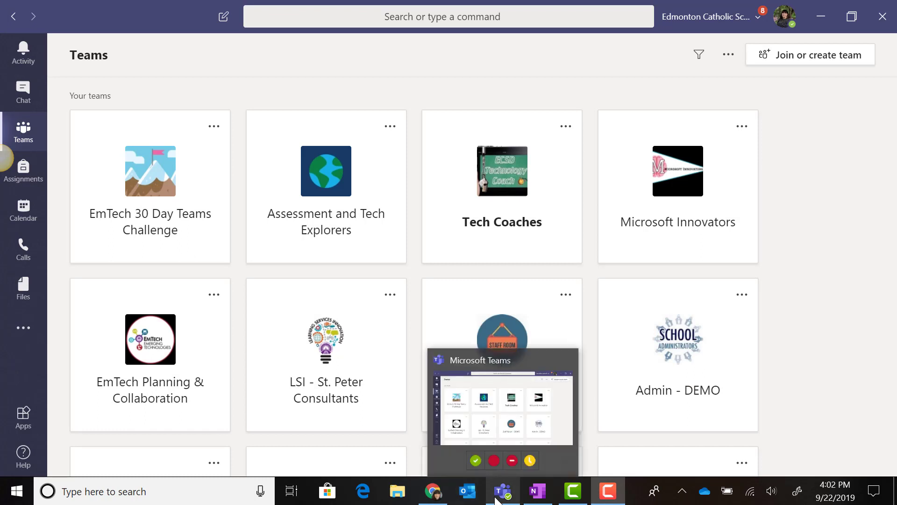
- Switch to the browser showing the Office 365 home page at office.com
click(433, 490)
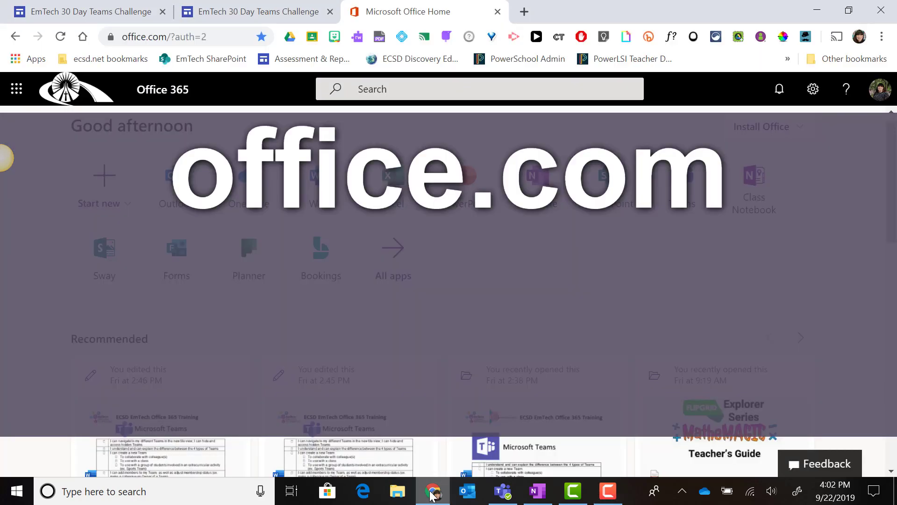
mouse_move(489, 321)
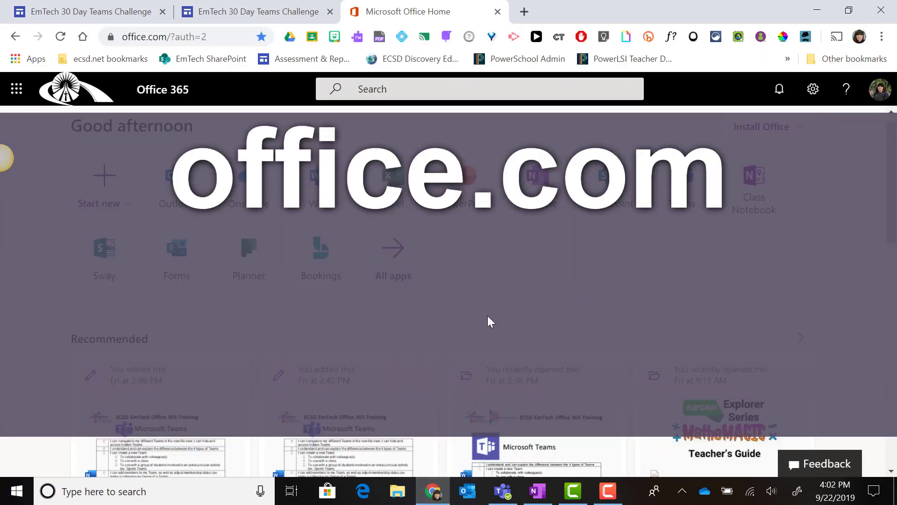
mouse_move(563, 47)
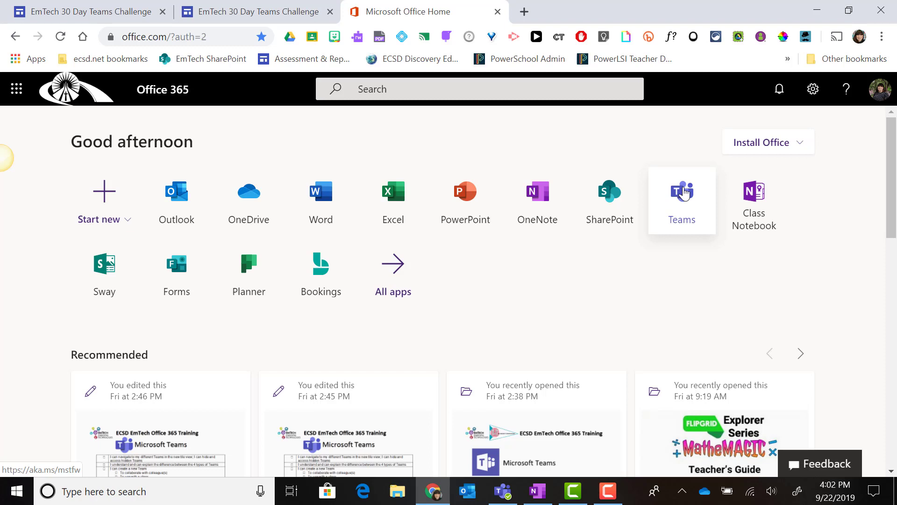
mouse_move(673, 159)
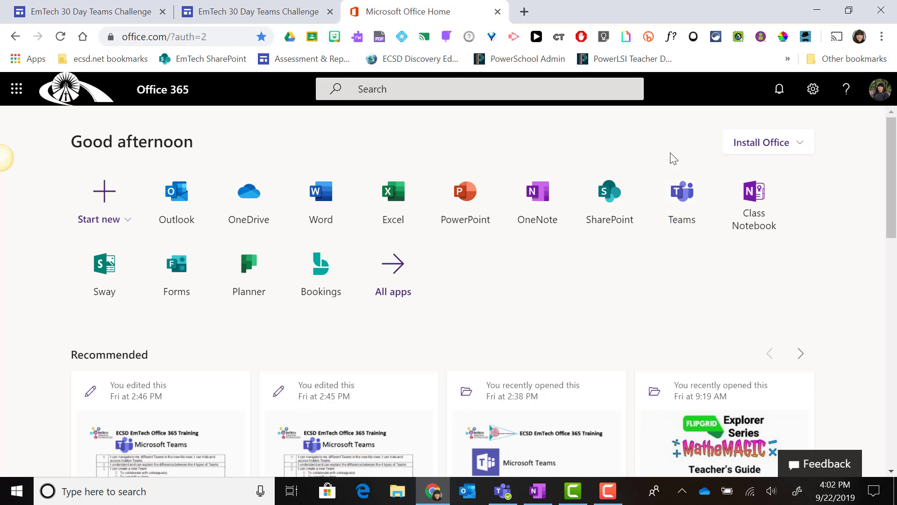
mouse_move(251, 141)
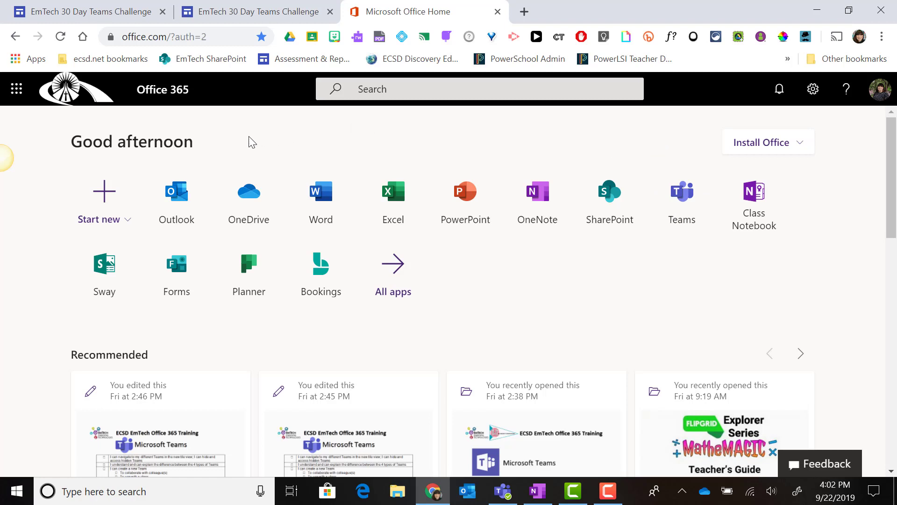
mouse_move(16, 89)
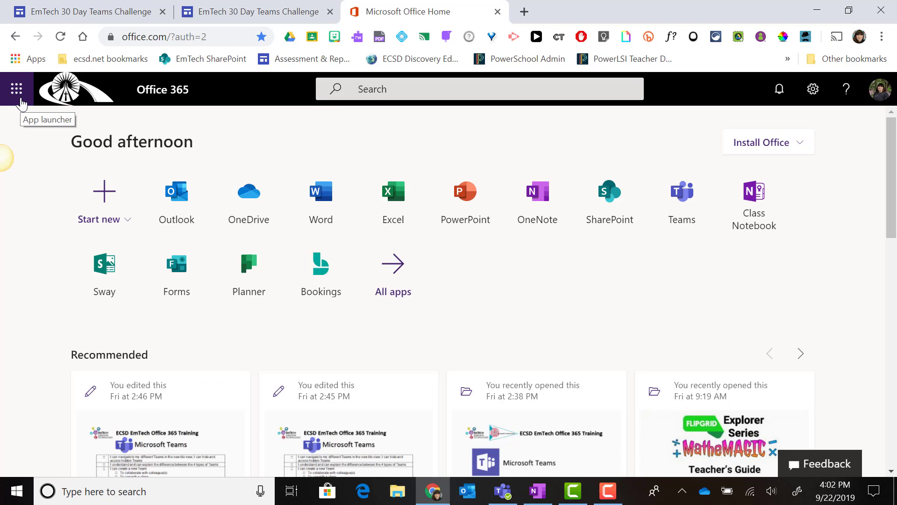
- Launch Teams in the browser from the Office 365 app launcher
click(16, 88)
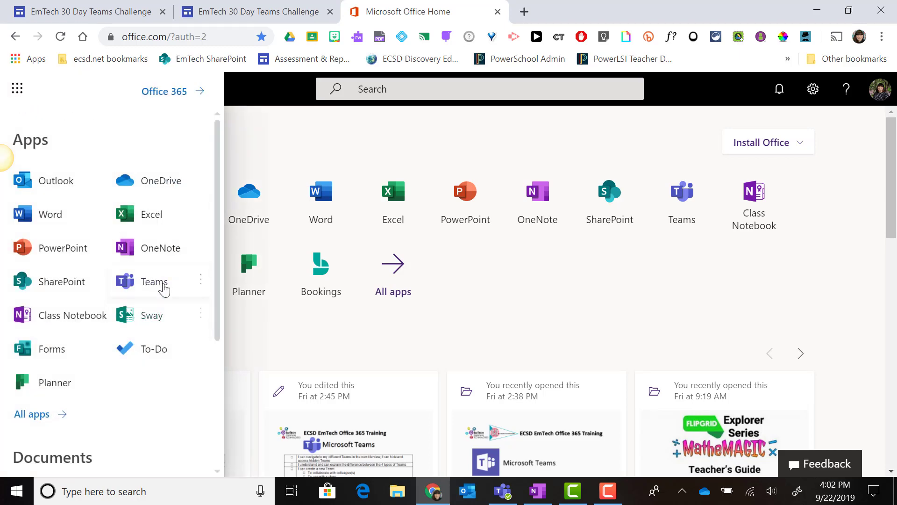
mouse_move(153, 281)
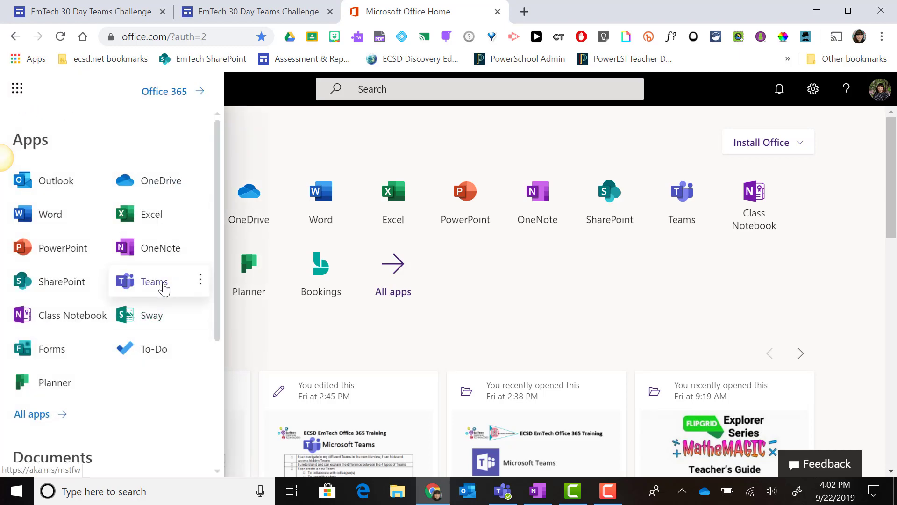
click(155, 282)
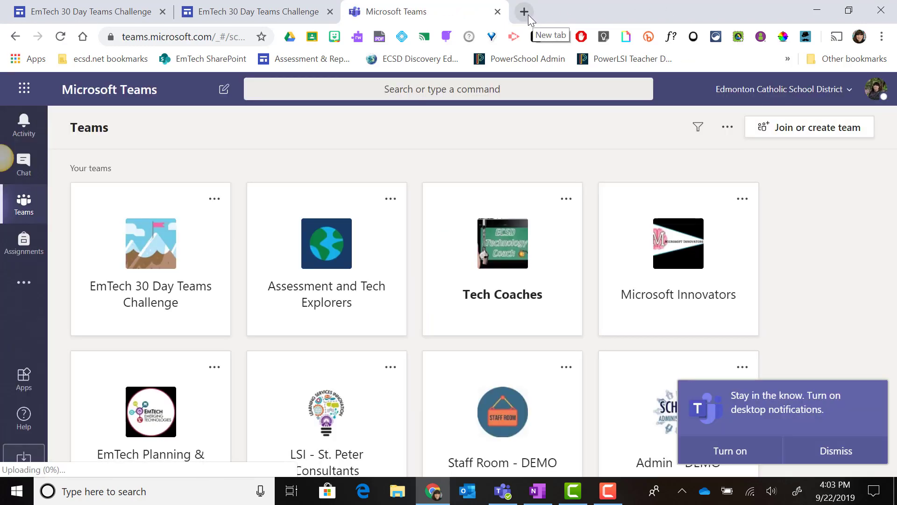
click(524, 12)
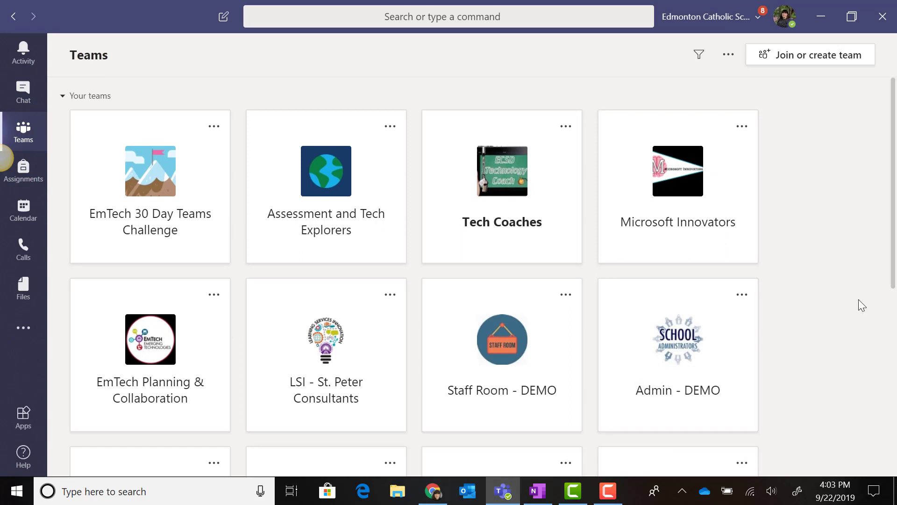
mouse_move(847, 460)
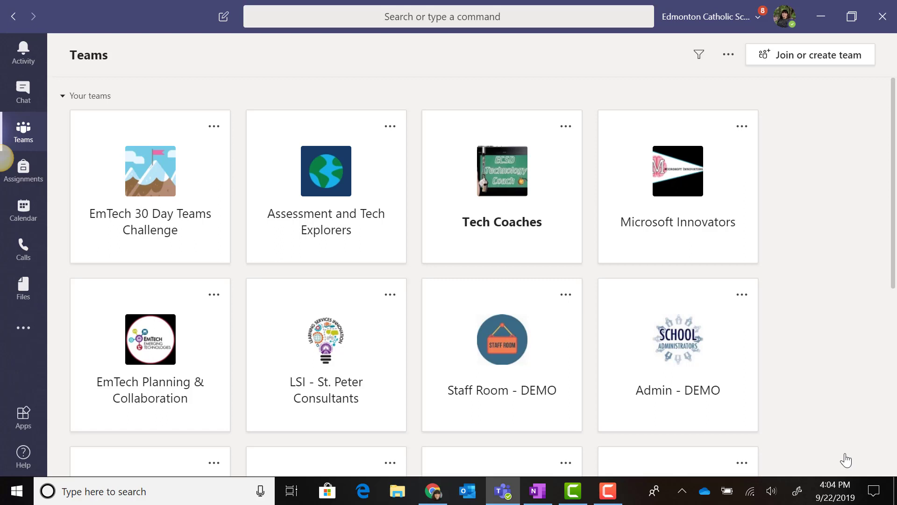
mouse_move(844, 447)
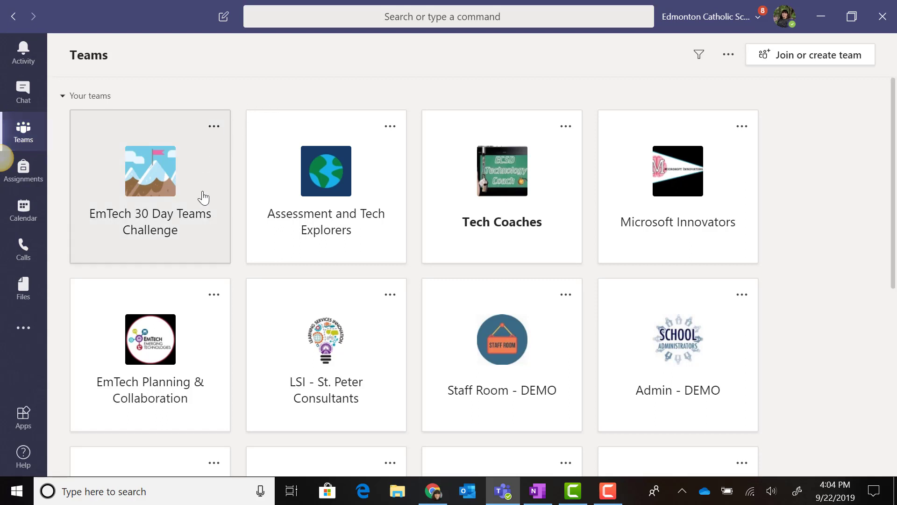
mouse_move(596, 325)
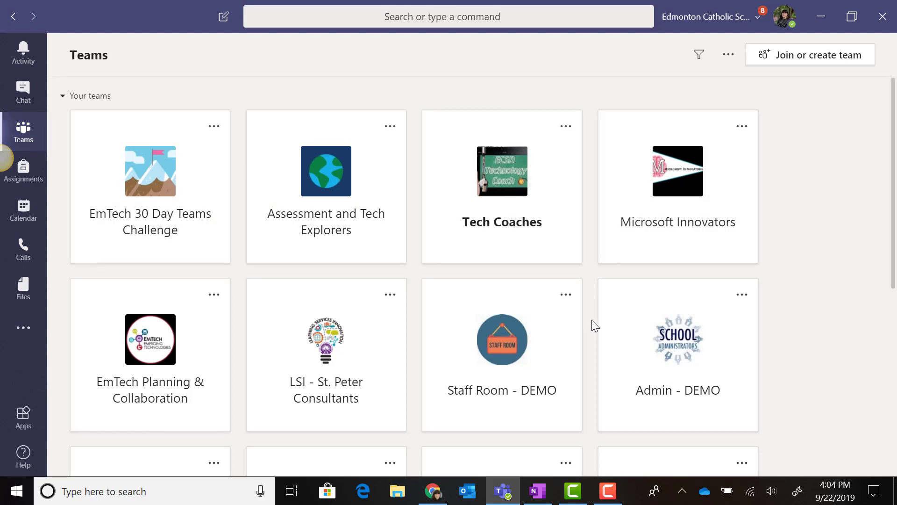
mouse_move(178, 353)
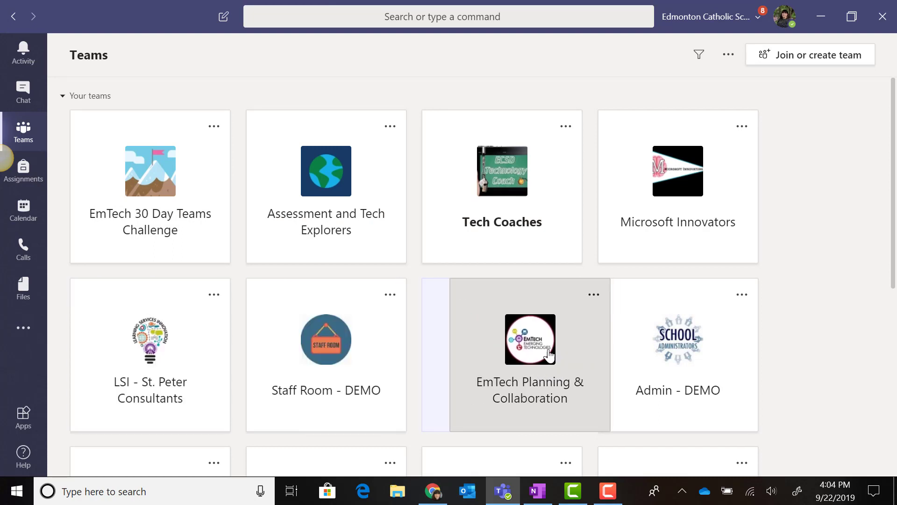
- Scroll the Teams grid while placing EmTech Planning & Collaboration after Staff Room - DEMO
scroll(down, 3)
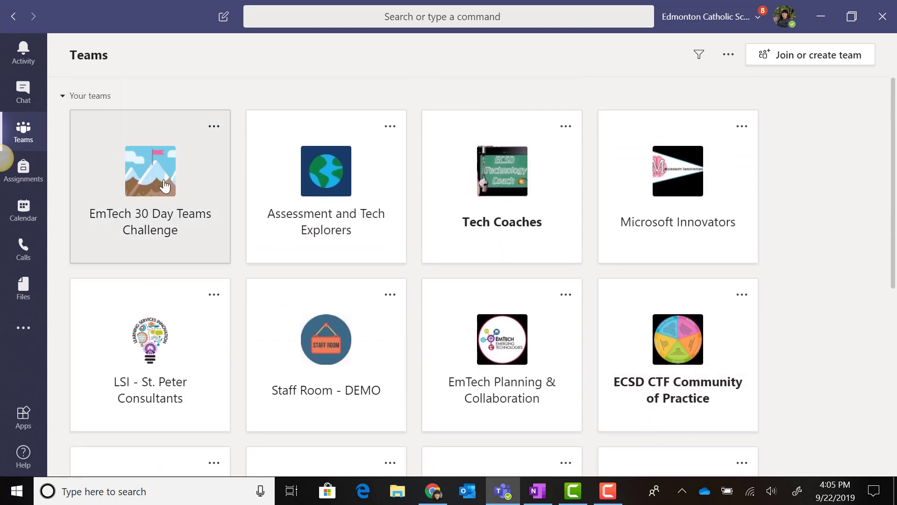
- Open the EmTech 30 Day Teams Challenge team showing its General channel
click(150, 171)
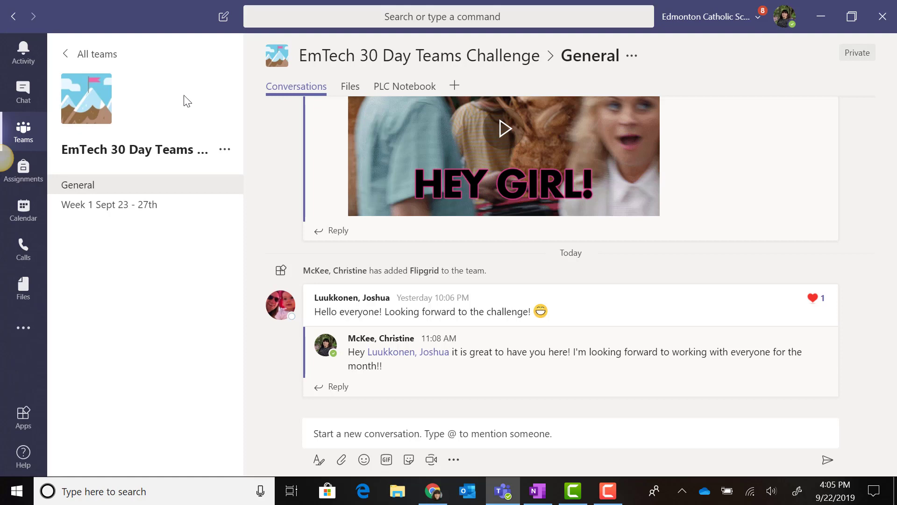
mouse_move(177, 224)
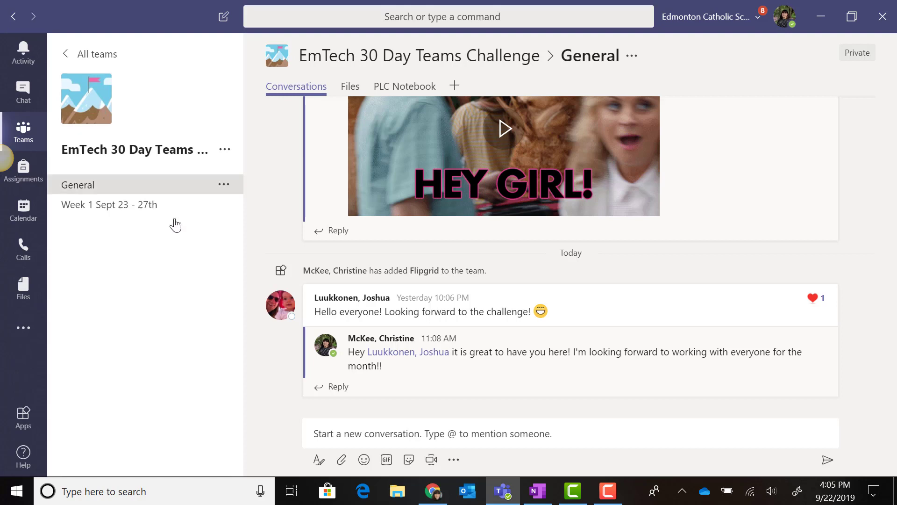
mouse_move(177, 322)
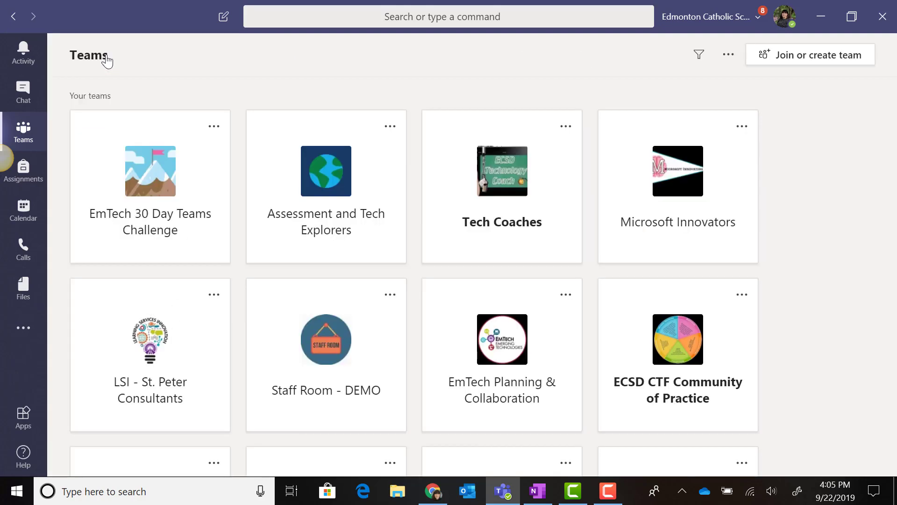
mouse_move(728, 55)
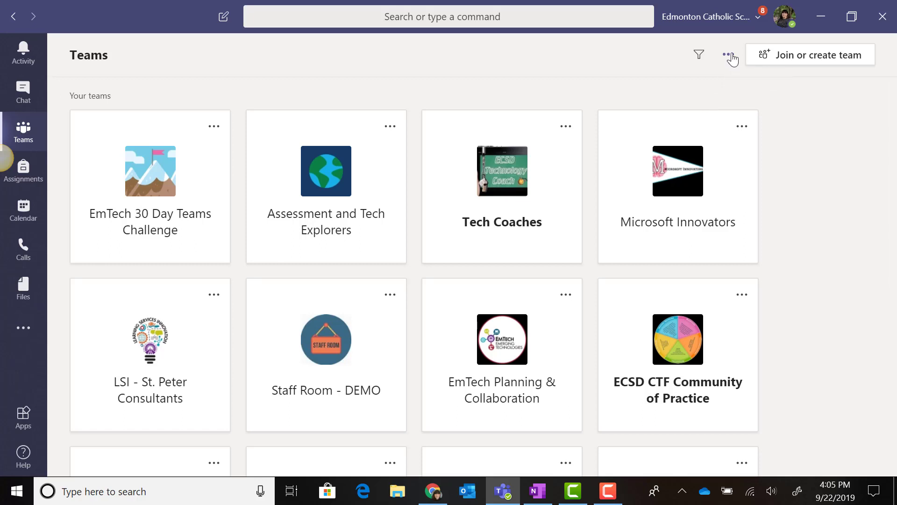
mouse_move(731, 55)
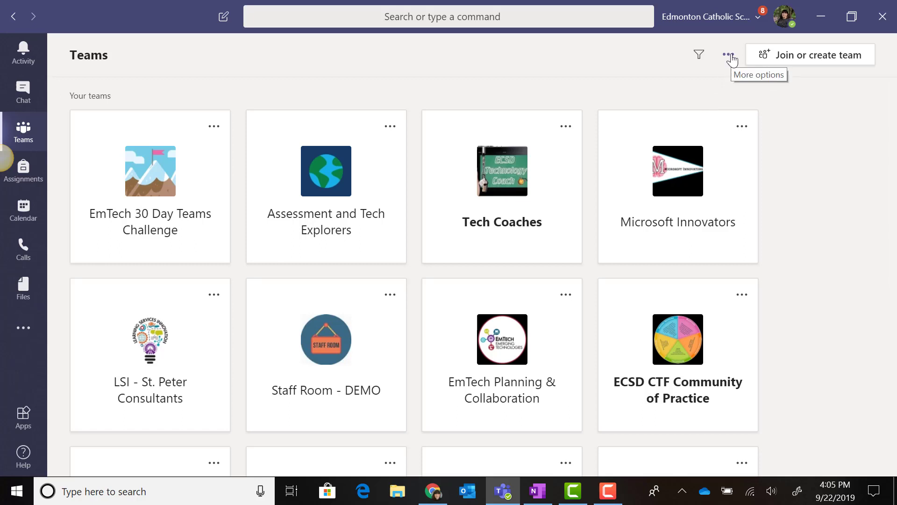
- Switch the teams overview to List layout via More options > Switch view and confirm
click(728, 56)
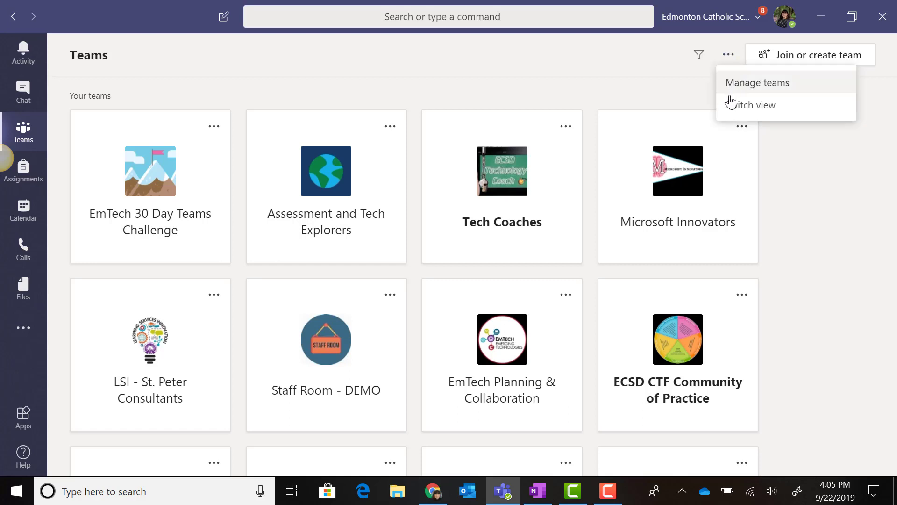
click(755, 105)
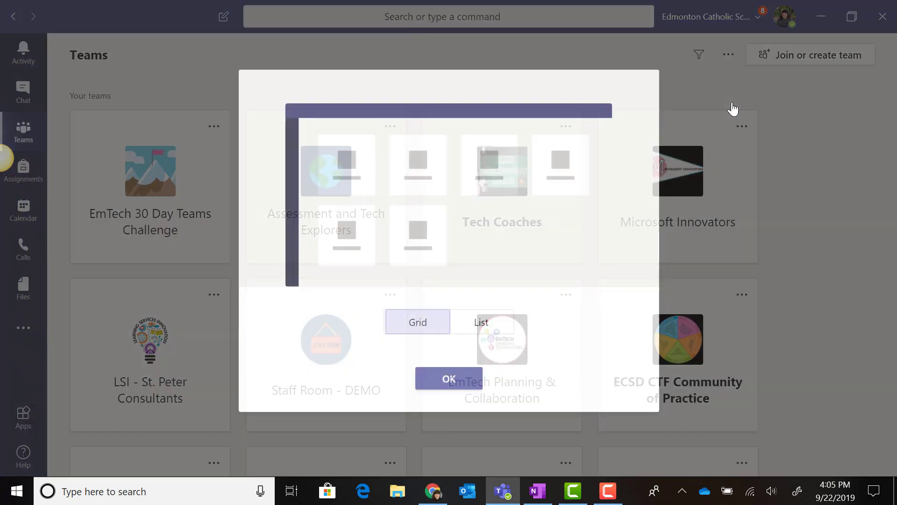
click(482, 322)
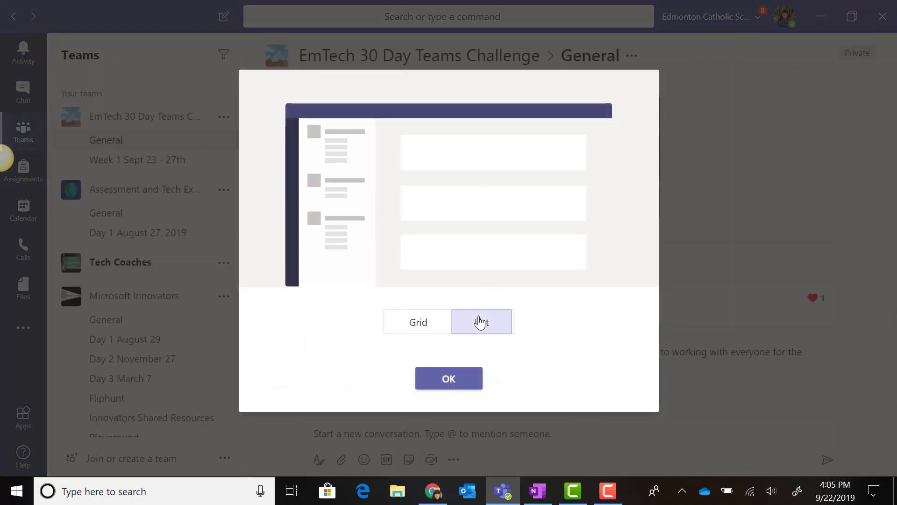
click(449, 378)
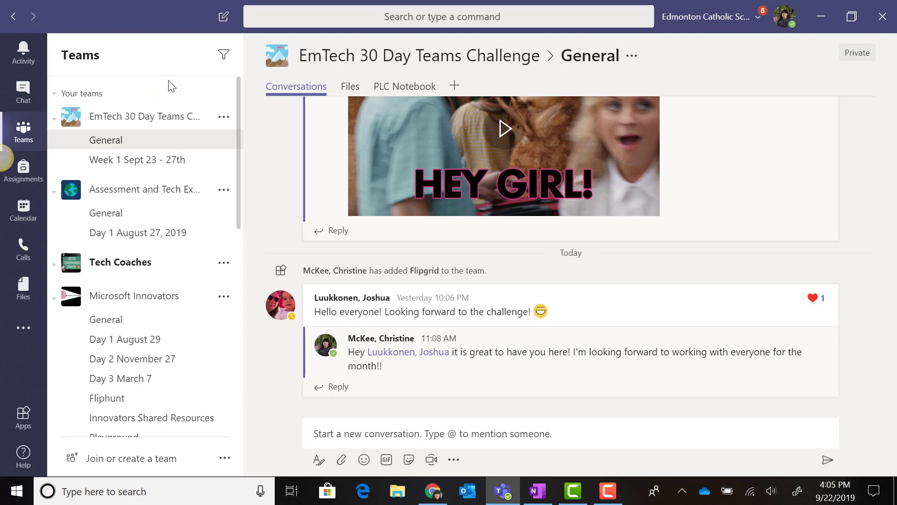
mouse_move(133, 122)
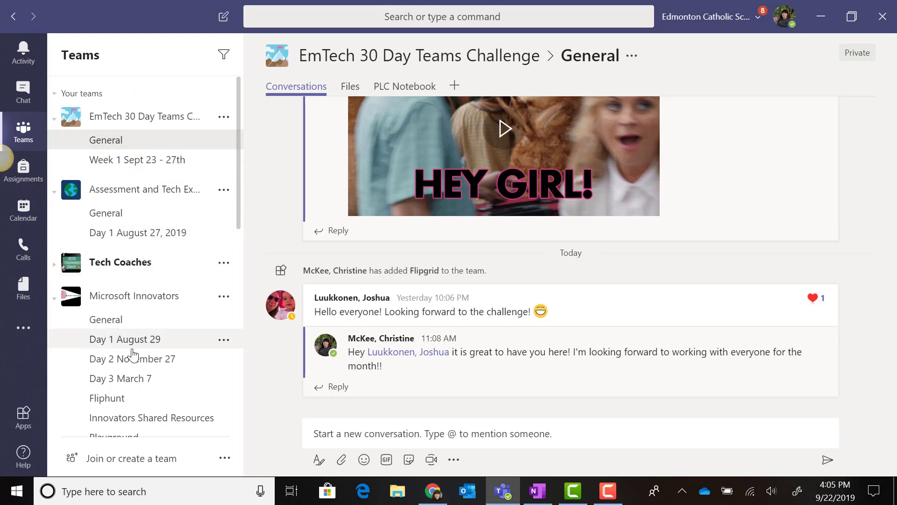
mouse_move(125, 293)
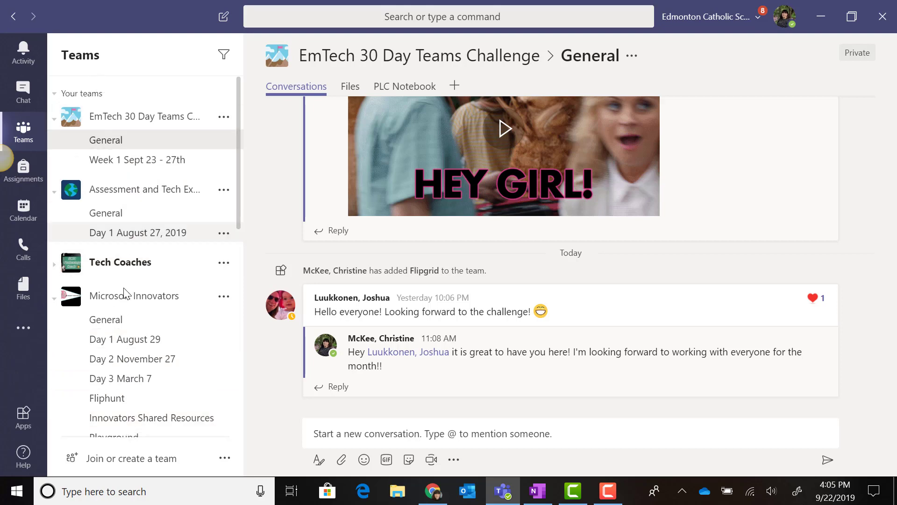
- Switch the teams overview back to Grid layout via More options > Switch view
scroll(down, 3)
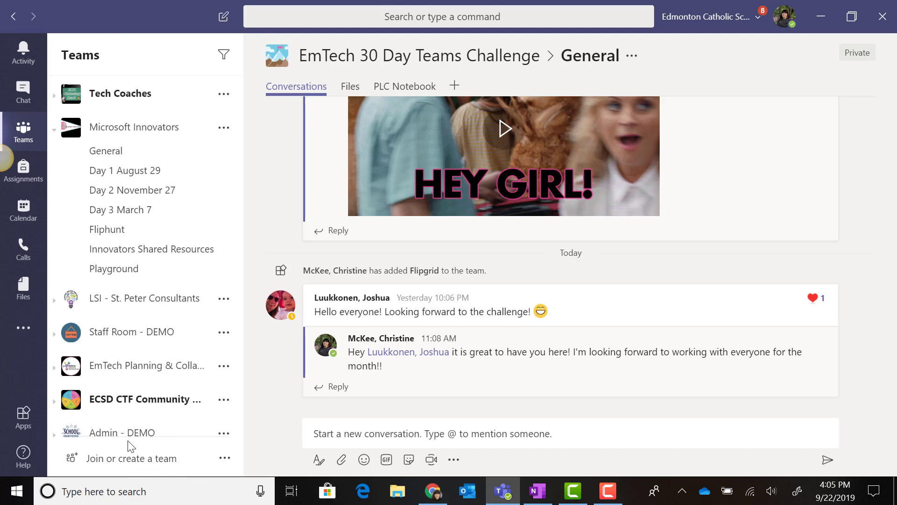
mouse_move(156, 222)
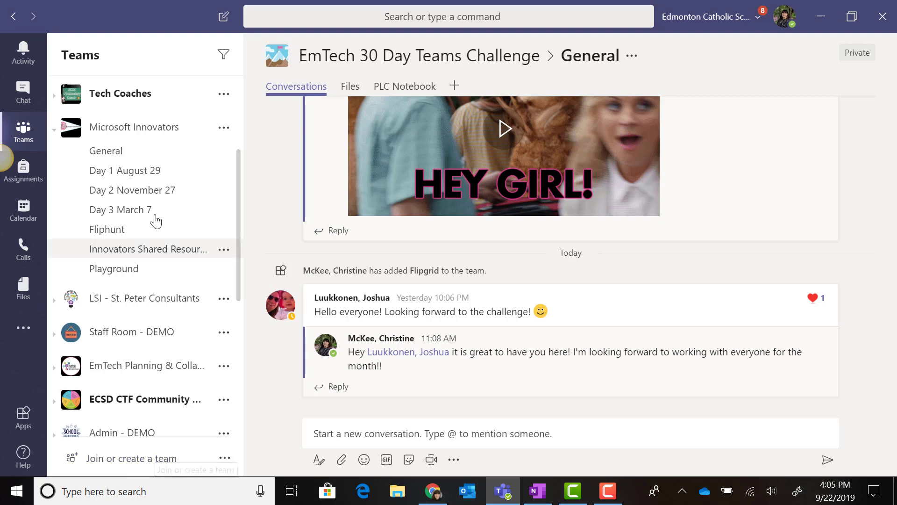
scroll(up, 3)
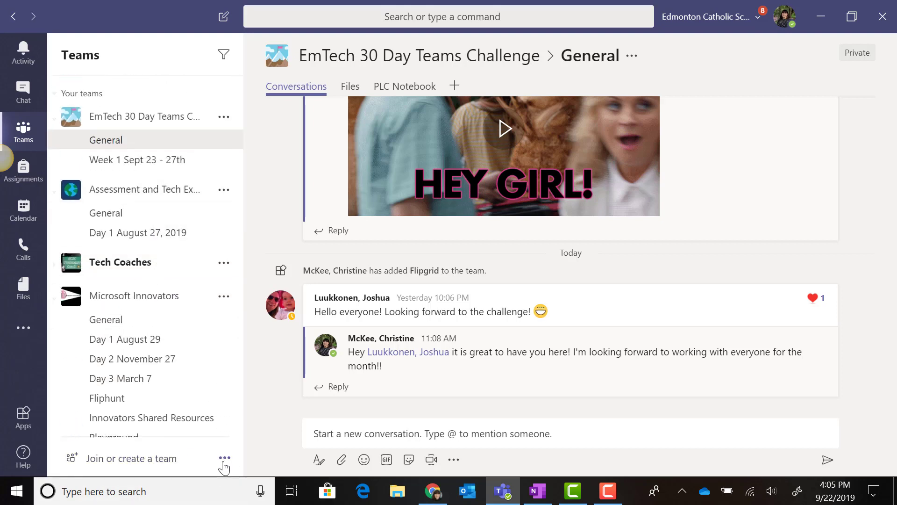
mouse_move(119, 469)
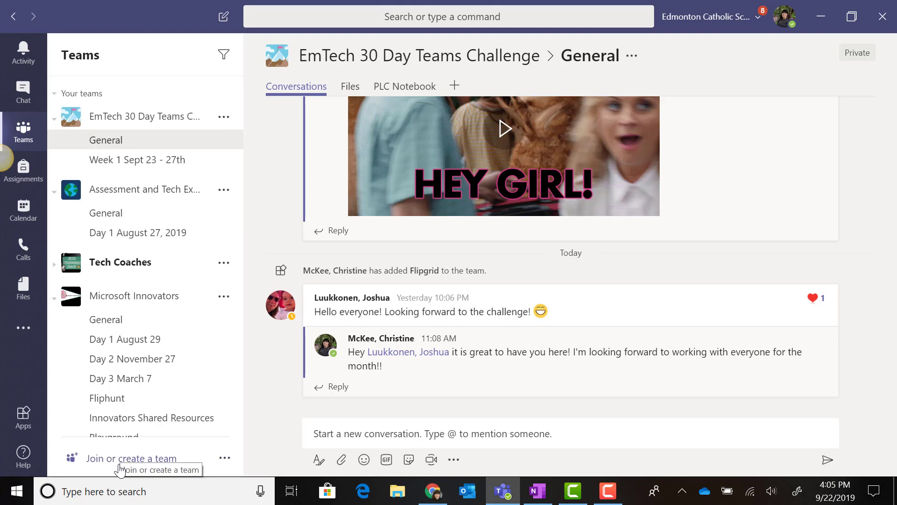
mouse_move(224, 458)
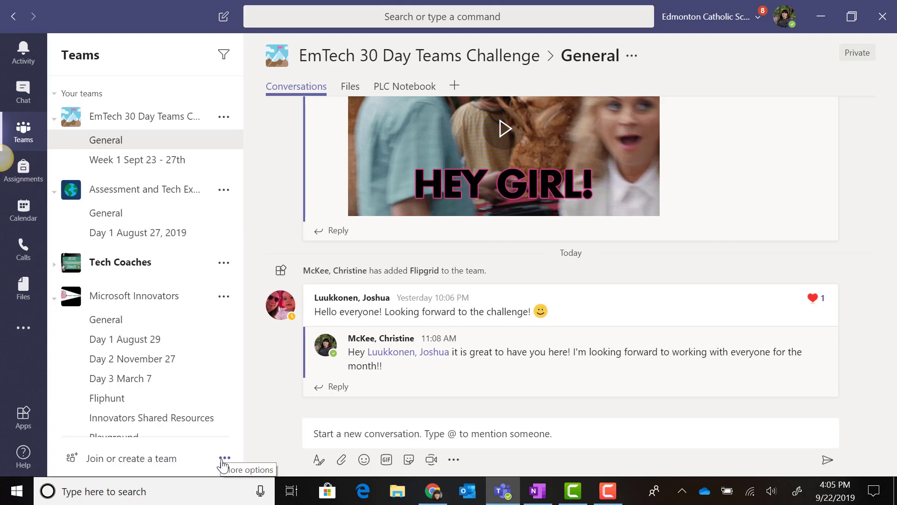
click(224, 458)
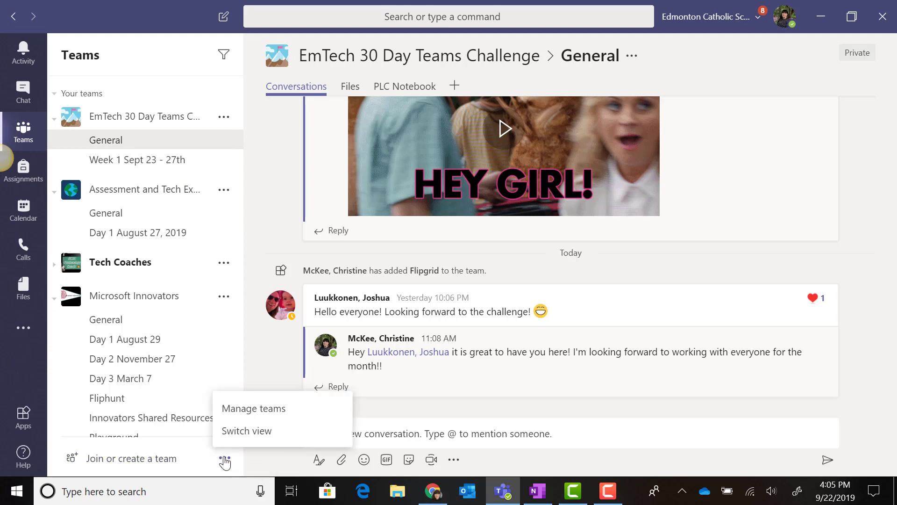
click(246, 430)
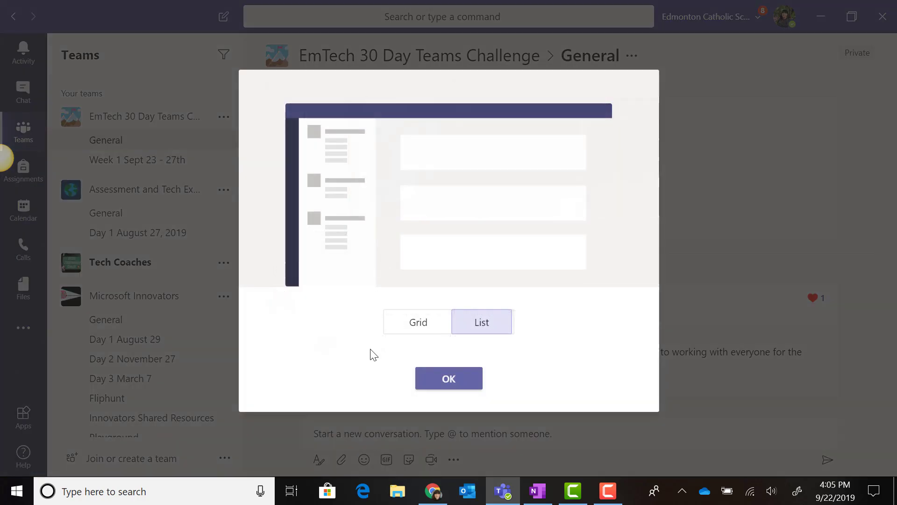
click(417, 322)
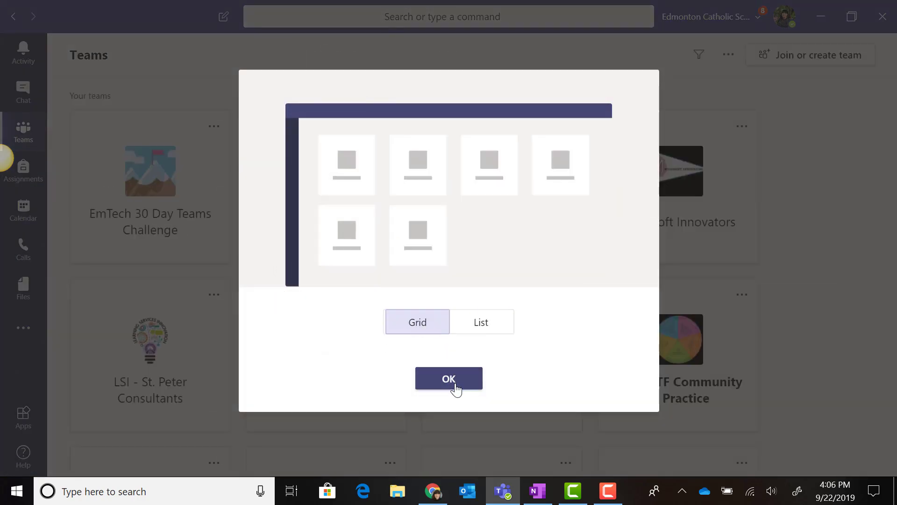